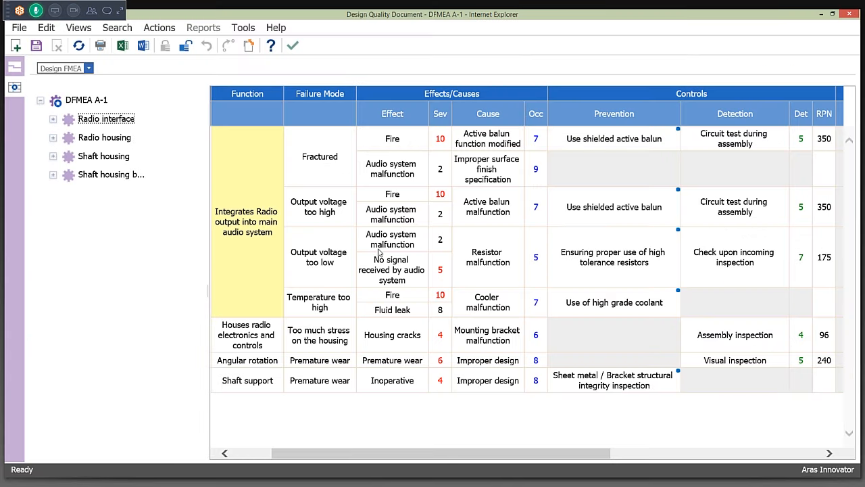
{"action": "mouse_move", "coordinate": [414, 311]}
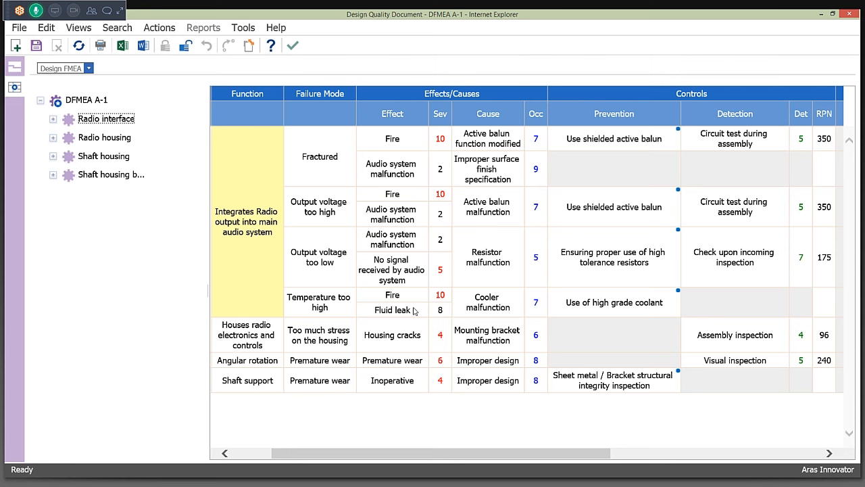
{"action": "mouse_move", "coordinate": [414, 311]}
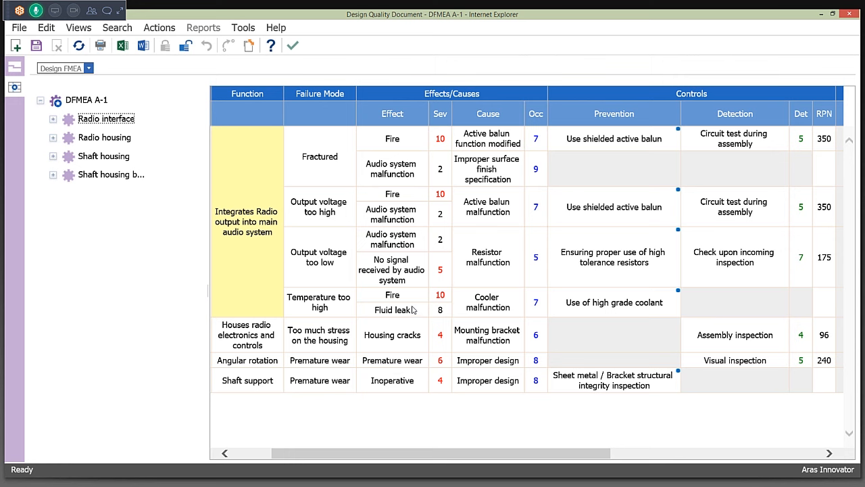
{"action": "mouse_move", "coordinate": [412, 290]}
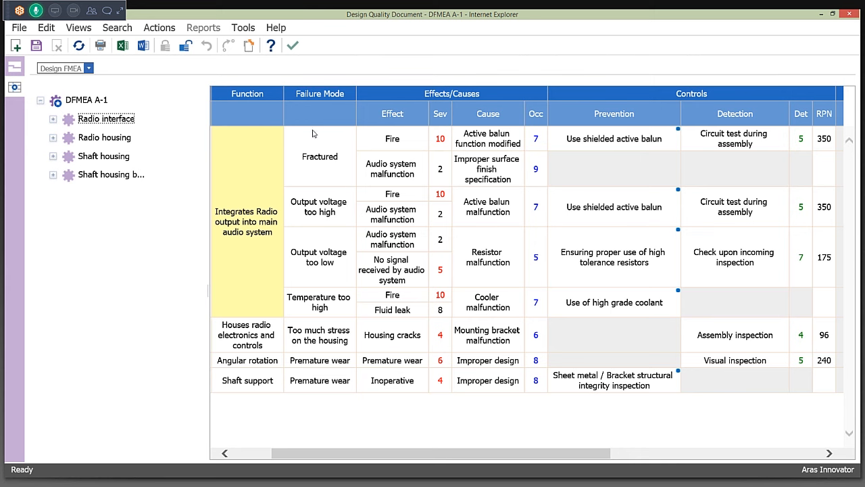
{"action": "mouse_move", "coordinate": [164, 100]}
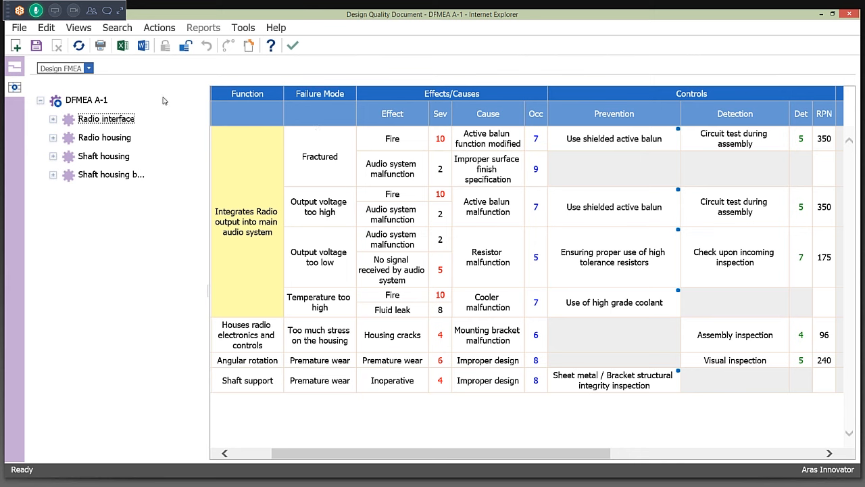
{"action": "mouse_move", "coordinate": [300, 152]}
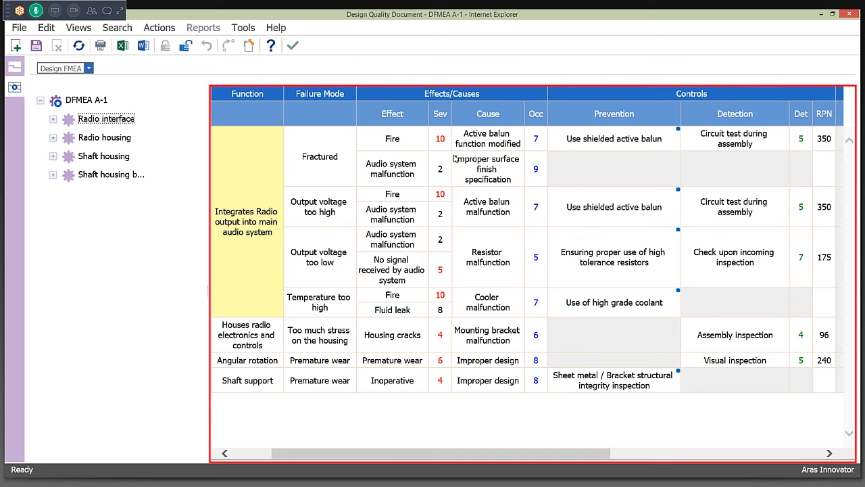
{"action": "mouse_move", "coordinate": [698, 226]}
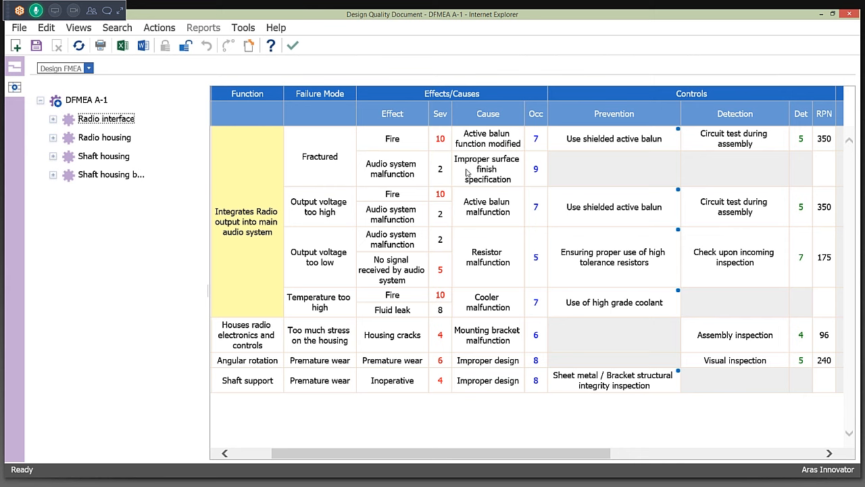
{"action": "mouse_move", "coordinate": [449, 171]}
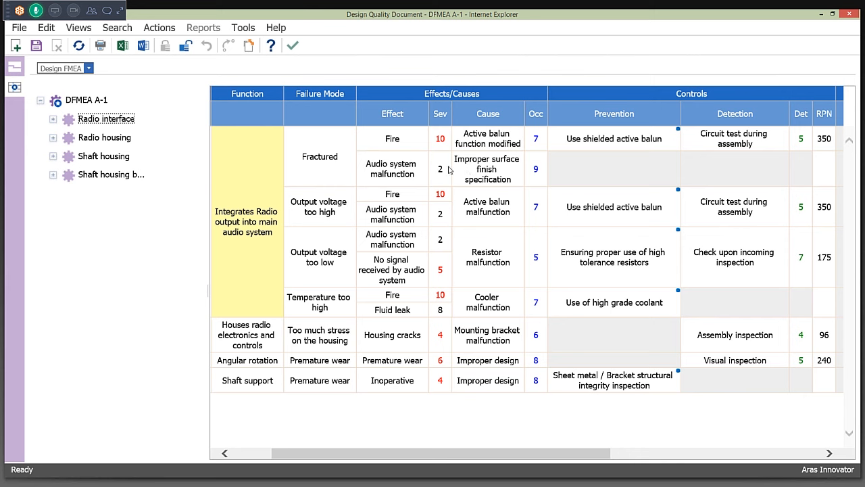
{"action": "mouse_move", "coordinate": [419, 170]}
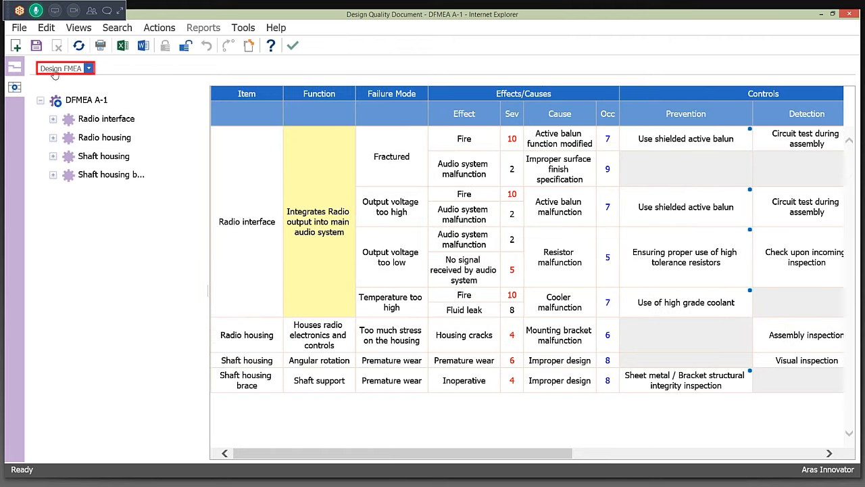
{"action": "mouse_move", "coordinate": [237, 192]}
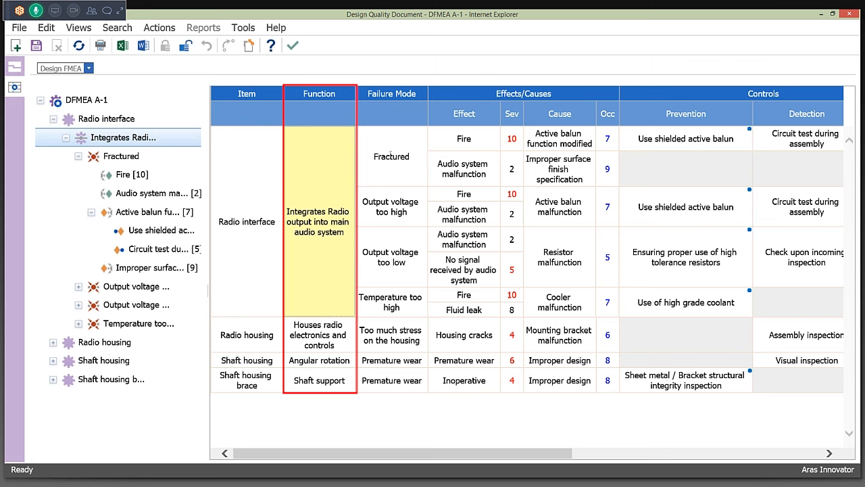
Step: Select the Fractured failure mode under Radio interface to highlight it in the table
{"action": "left_click", "coordinate": [391, 156]}
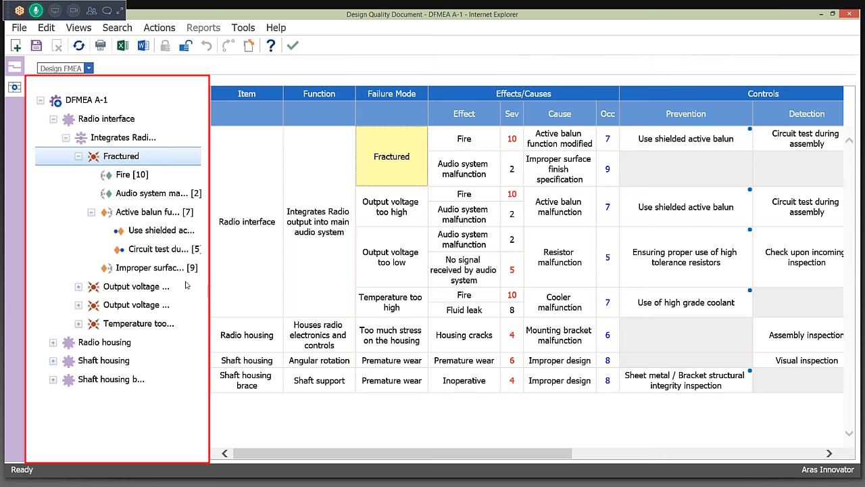
{"action": "mouse_move", "coordinate": [424, 180]}
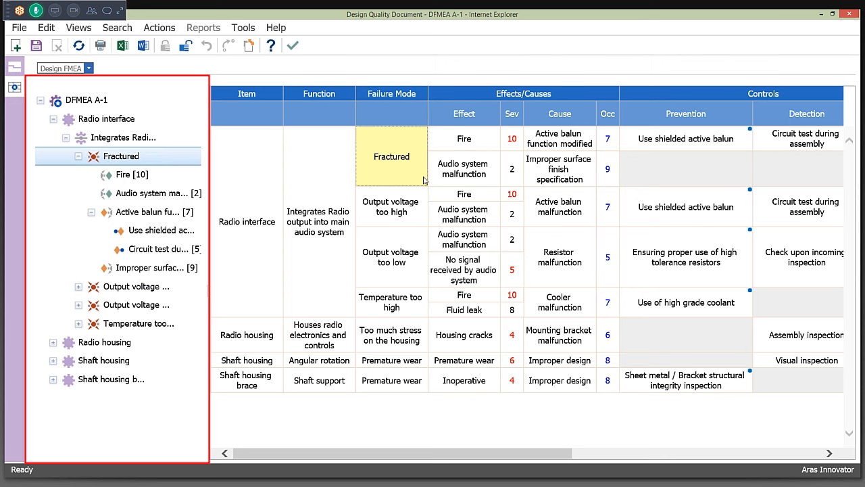
{"action": "mouse_move", "coordinate": [155, 157]}
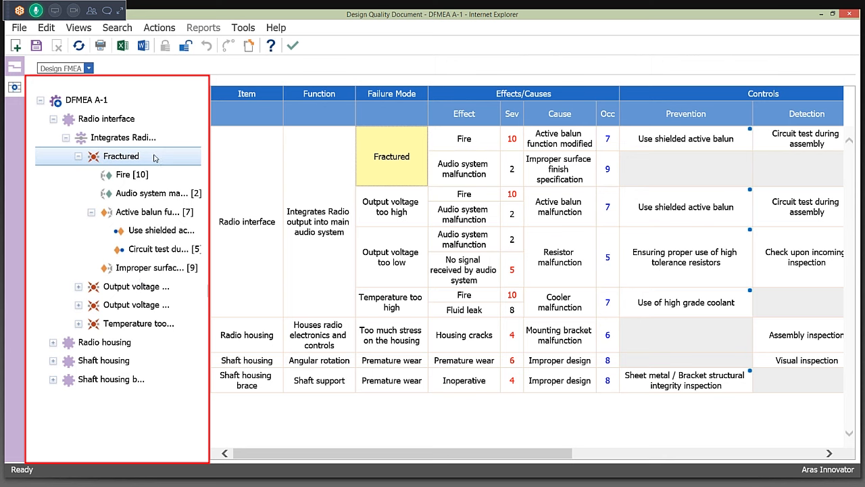
{"action": "mouse_move", "coordinate": [154, 178]}
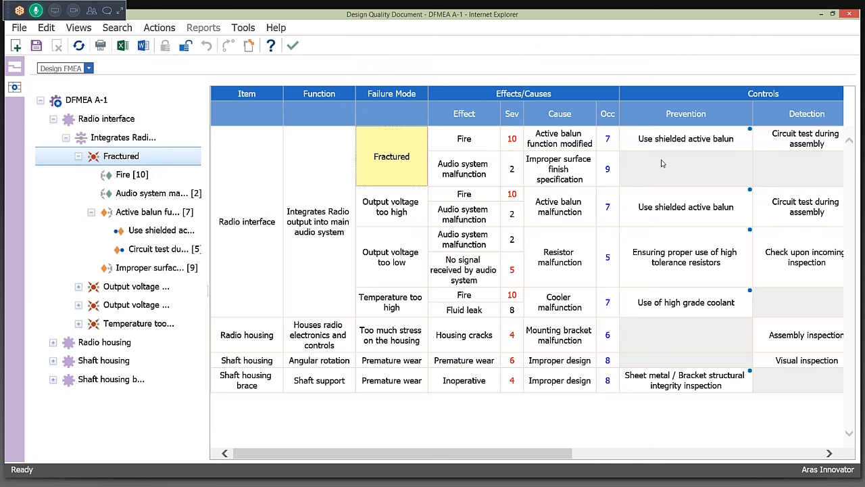
Step: Change the Fractured mode's Fire effect to Rust, keeping severity 10
{"action": "right_click", "coordinate": [685, 168]}
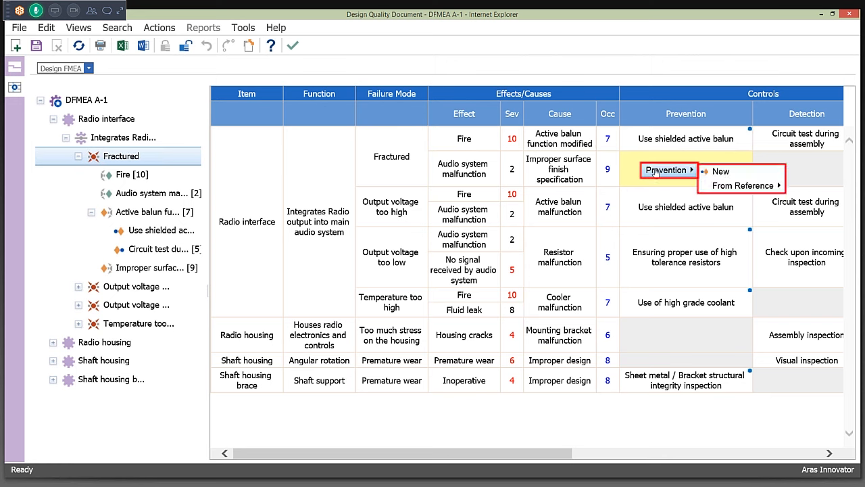
{"action": "mouse_move", "coordinate": [737, 185]}
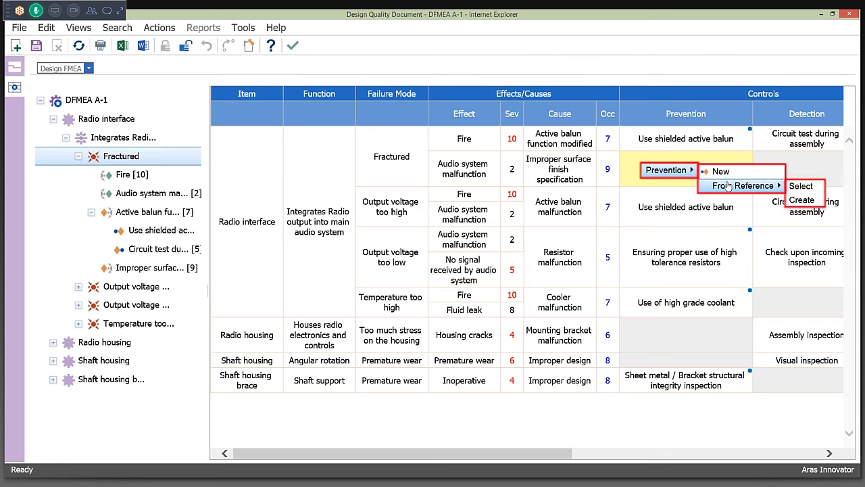
{"action": "mouse_move", "coordinate": [729, 186]}
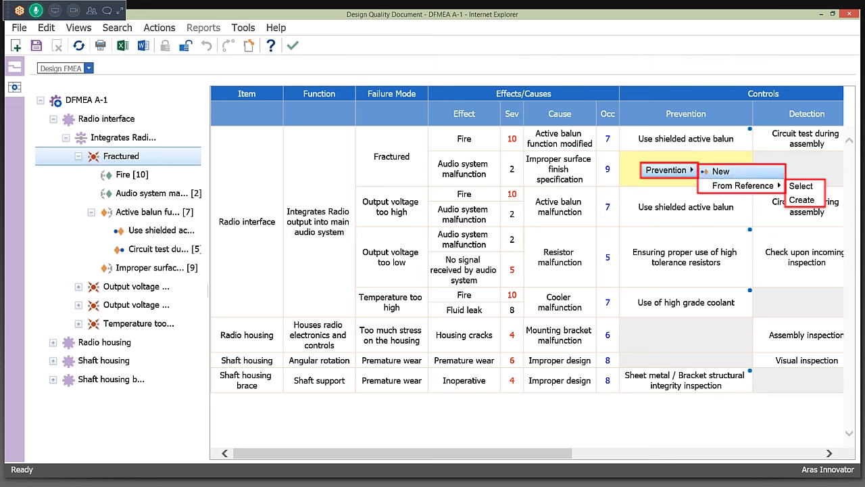
{"action": "mouse_move", "coordinate": [722, 171]}
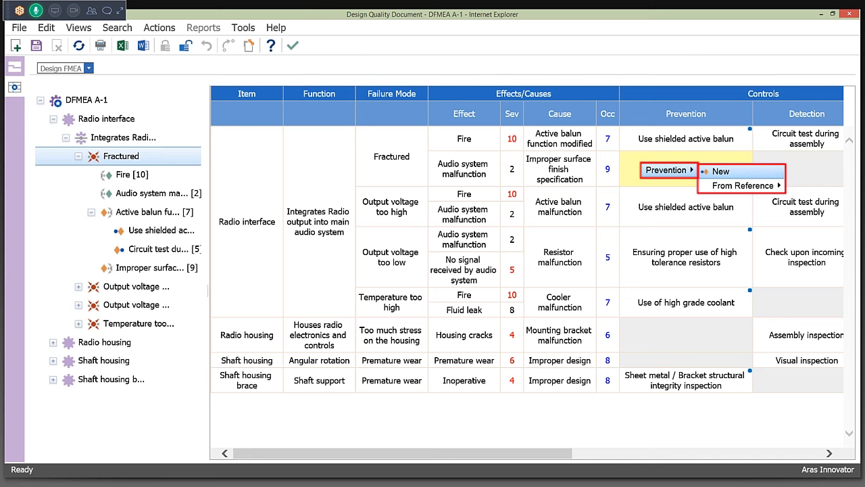
{"action": "left_click", "coordinate": [512, 138]}
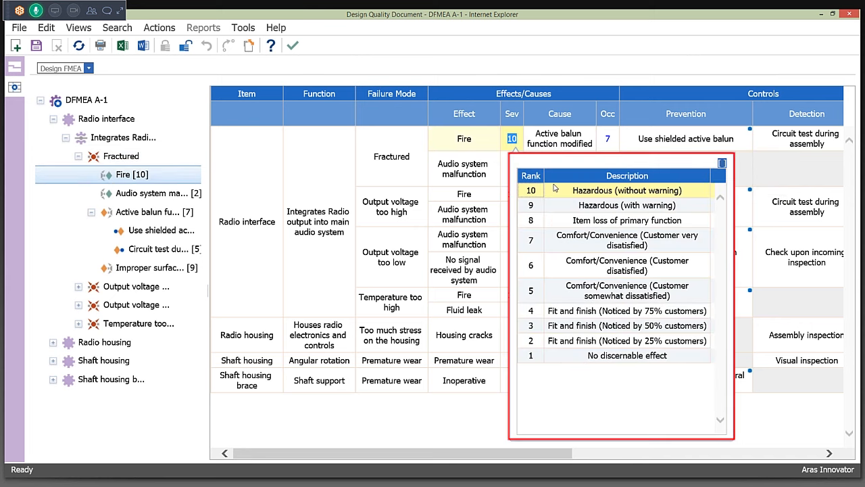
{"action": "mouse_move", "coordinate": [555, 205]}
{"action": "type", "text": "R"}
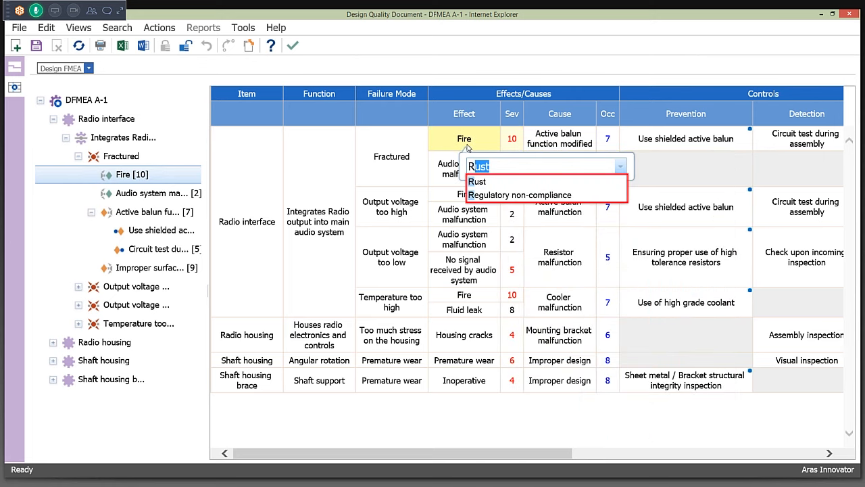
{"action": "left_click", "coordinate": [477, 181]}
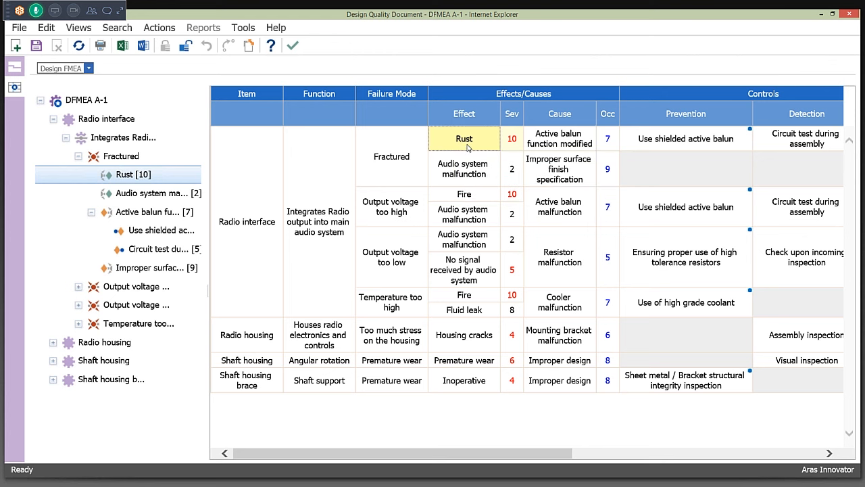
{"action": "scroll", "scroll_direction": "right", "scroll_amount": 3}
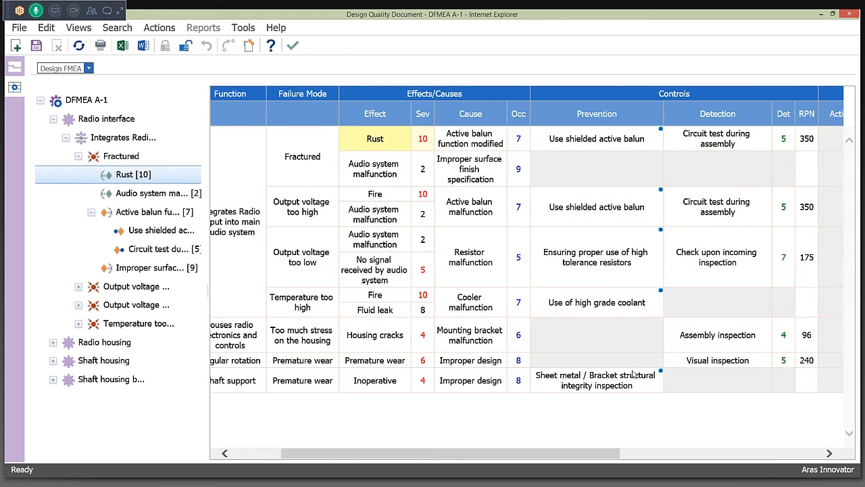
{"action": "left_click", "coordinate": [806, 138]}
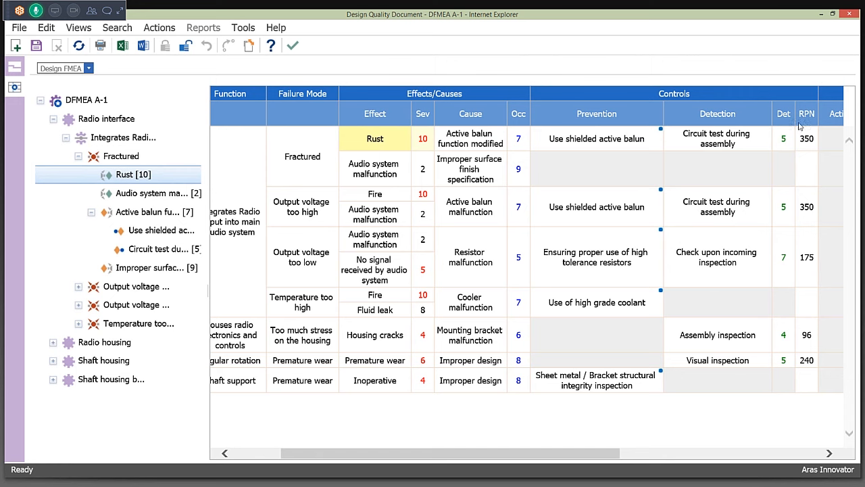
{"action": "mouse_move", "coordinate": [784, 125]}
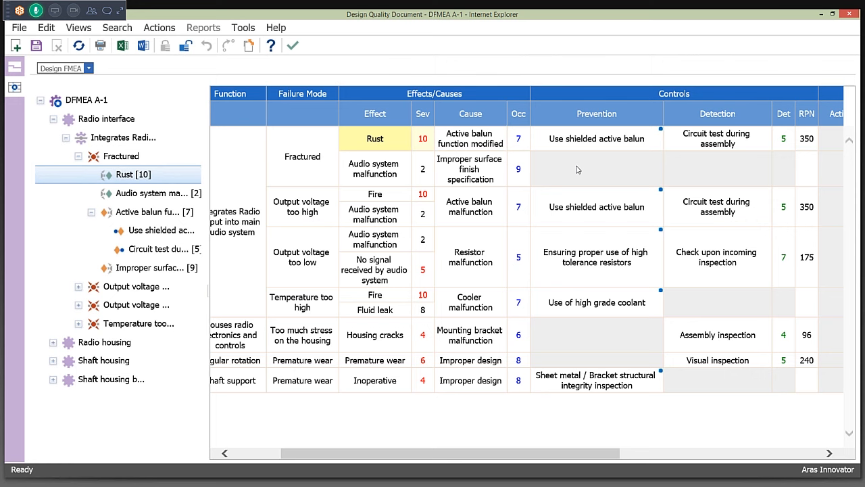
{"action": "mouse_move", "coordinate": [571, 169]}
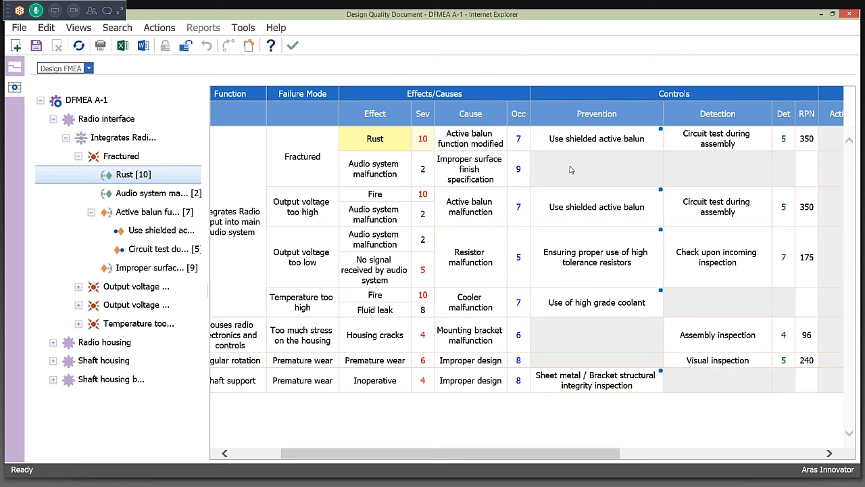
{"action": "mouse_move", "coordinate": [570, 170]}
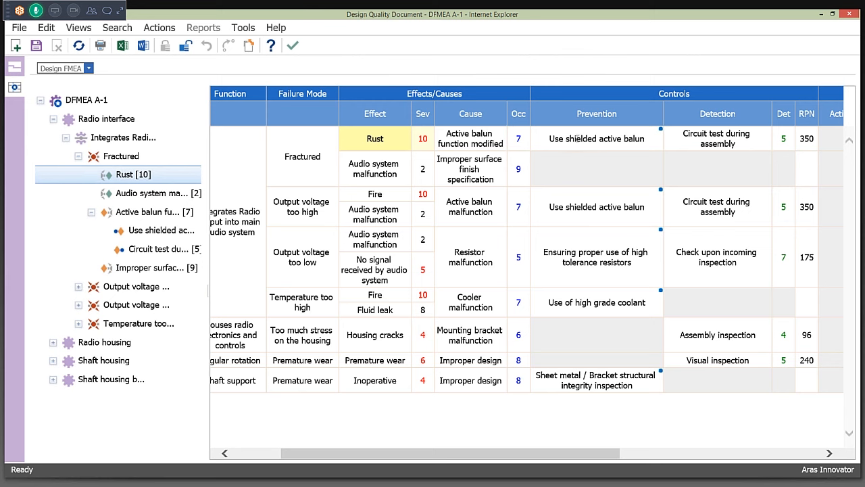
{"action": "right_click", "coordinate": [597, 138]}
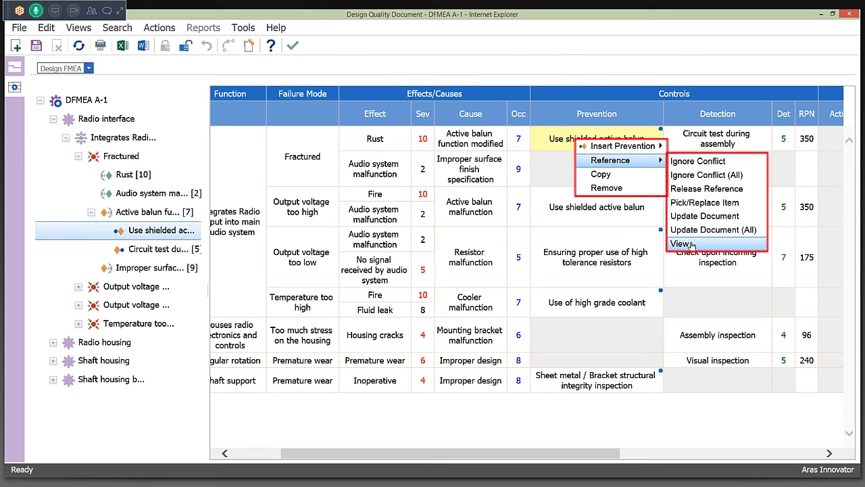
{"action": "mouse_move", "coordinate": [632, 230]}
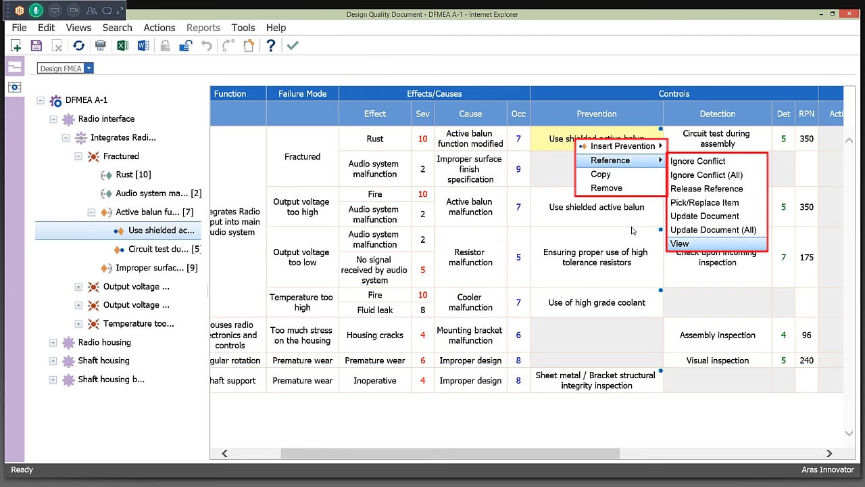
{"action": "left_click", "coordinate": [680, 243]}
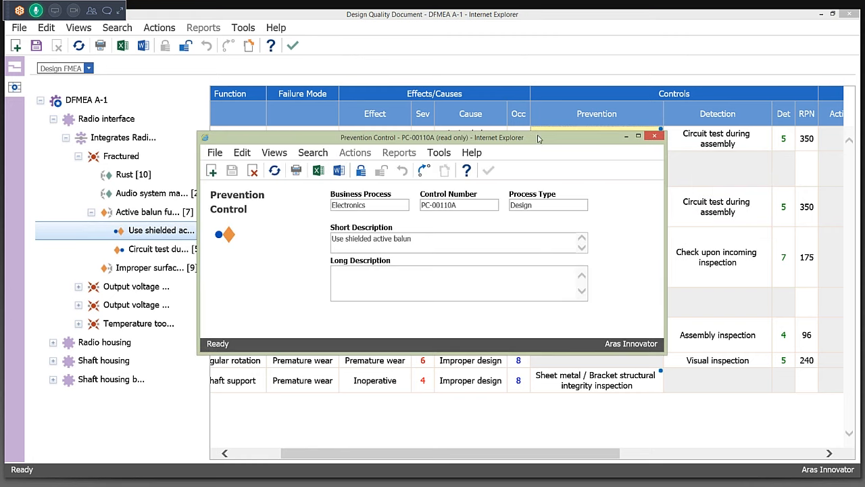
{"action": "mouse_move", "coordinate": [496, 325]}
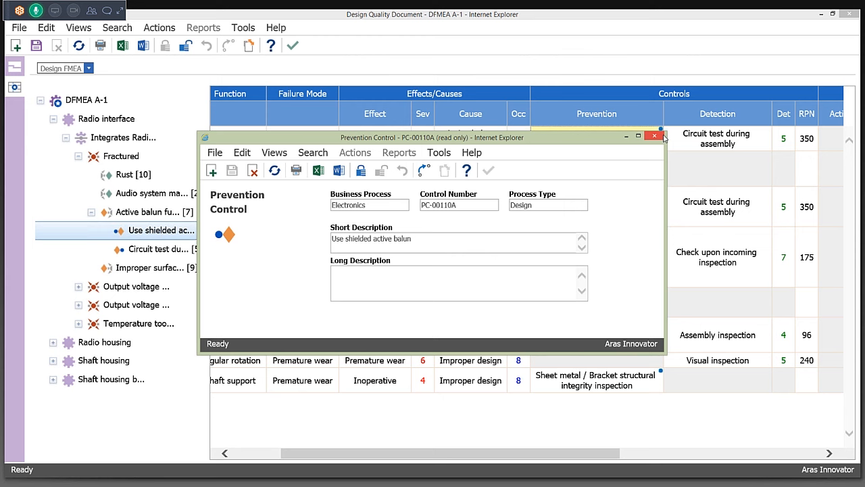
{"action": "left_click", "coordinate": [654, 136]}
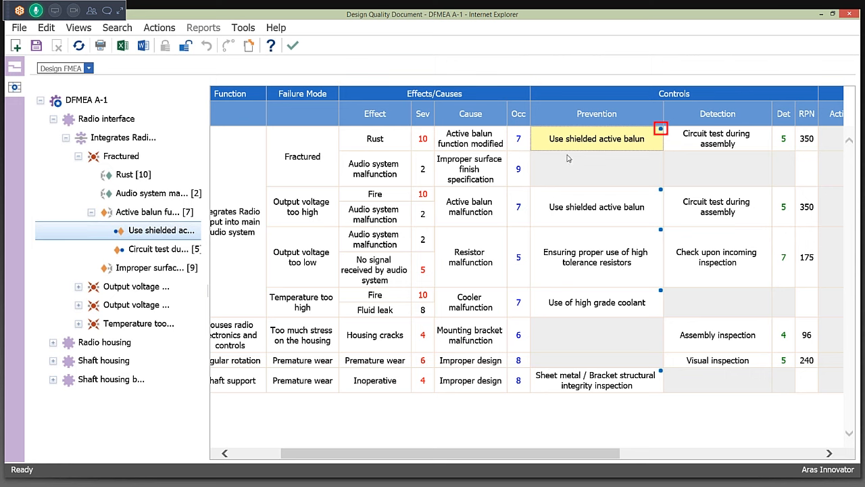
{"action": "mouse_move", "coordinate": [550, 142]}
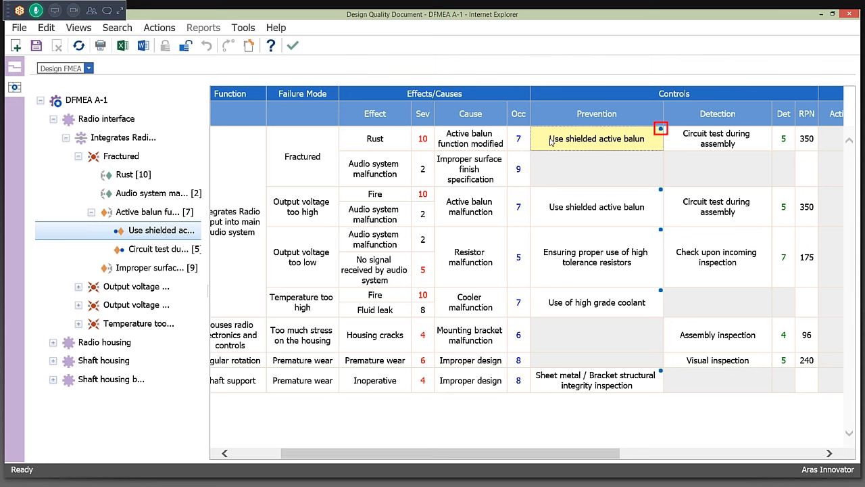
{"action": "mouse_move", "coordinate": [651, 146]}
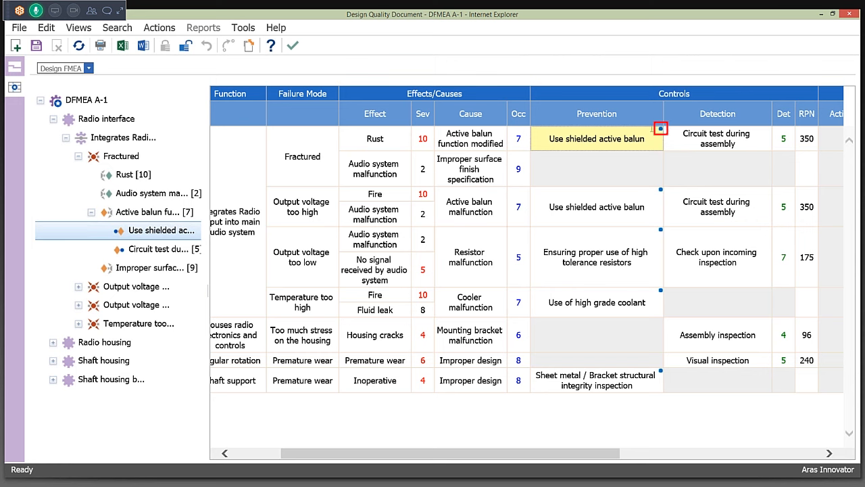
{"action": "mouse_move", "coordinate": [653, 141]}
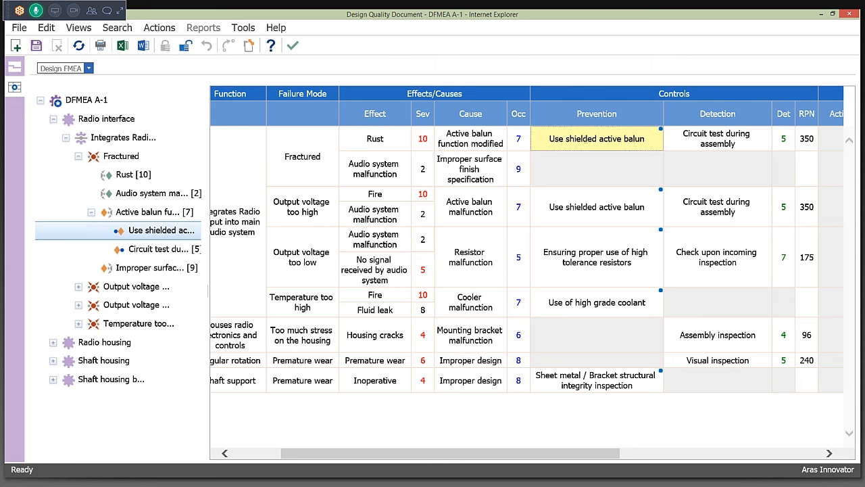
{"action": "mouse_move", "coordinate": [538, 168]}
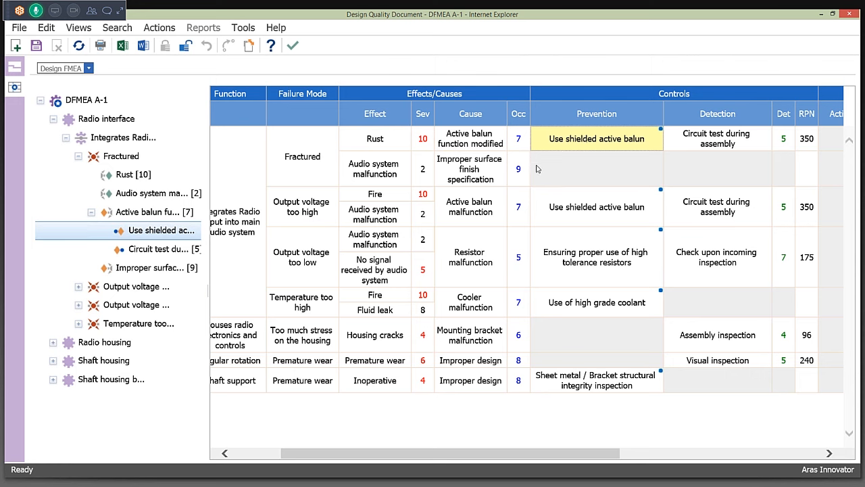
{"action": "mouse_move", "coordinate": [663, 179]}
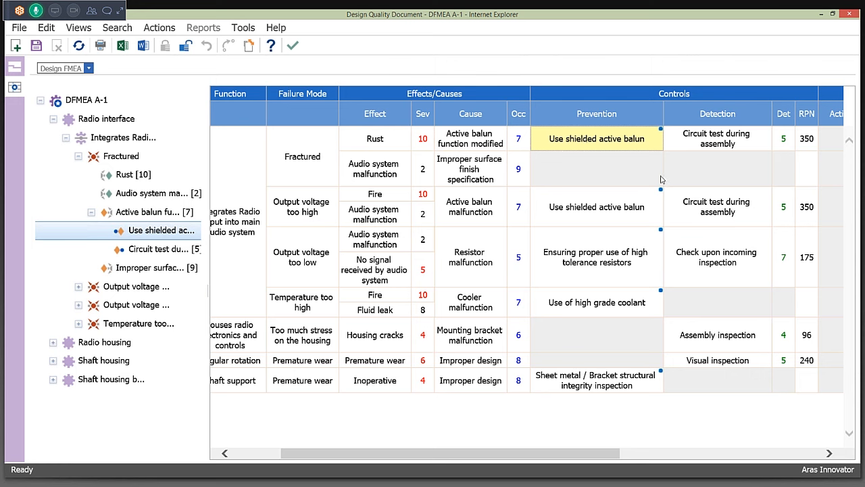
{"action": "mouse_move", "coordinate": [689, 187]}
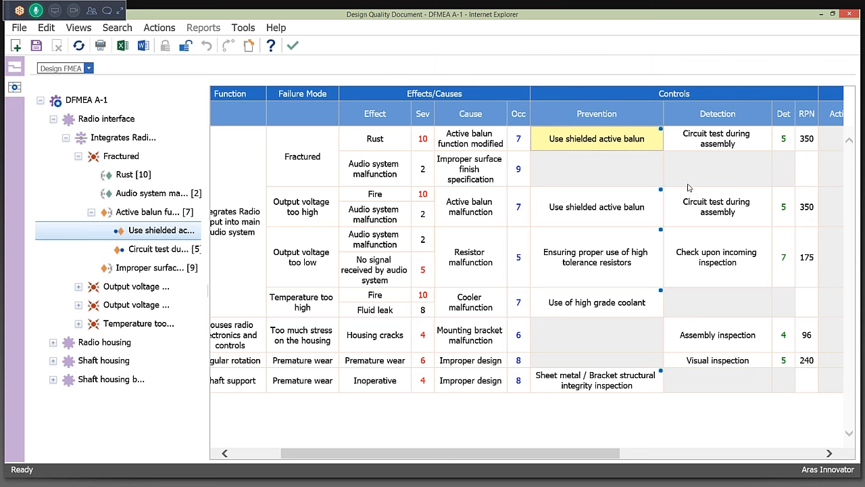
{"action": "mouse_move", "coordinate": [660, 174]}
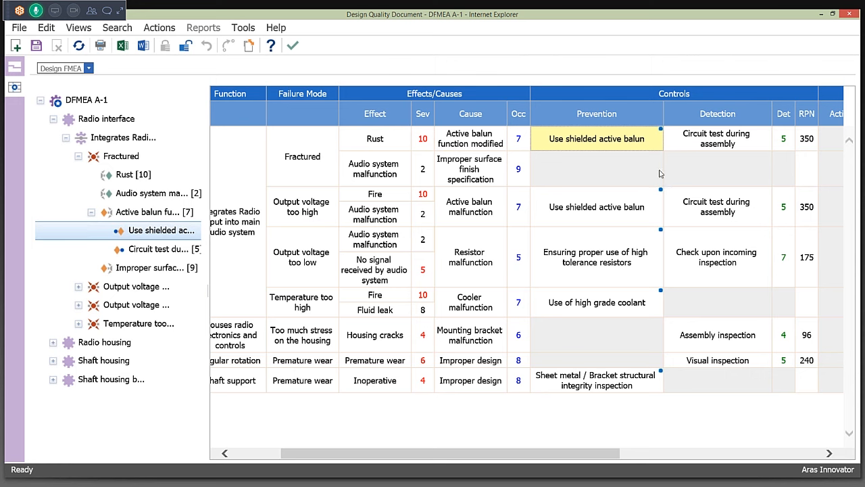
{"action": "mouse_move", "coordinate": [575, 181]}
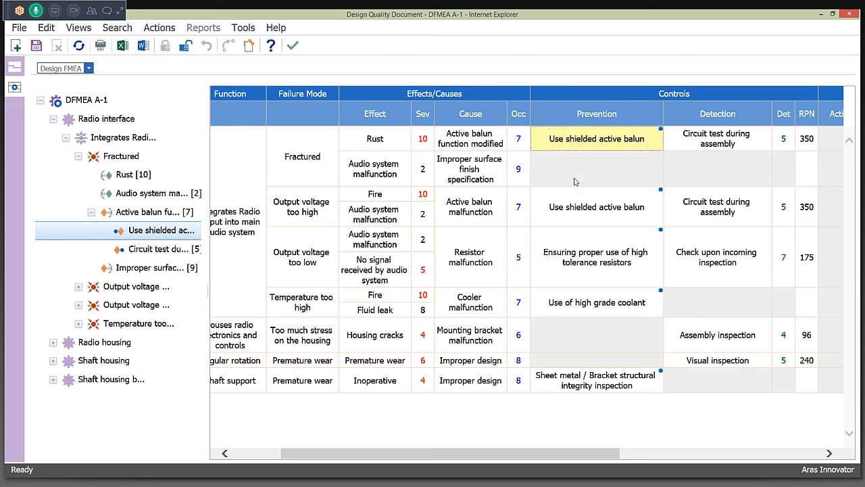
{"action": "mouse_move", "coordinate": [683, 173]}
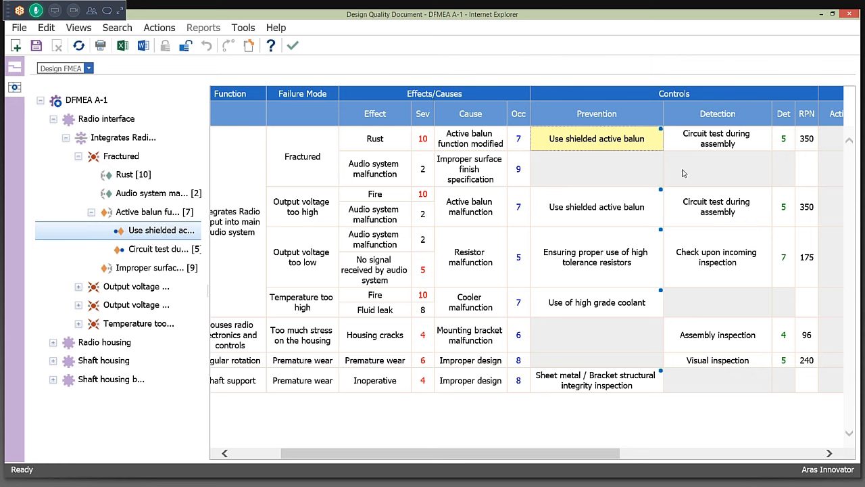
{"action": "mouse_move", "coordinate": [208, 178]}
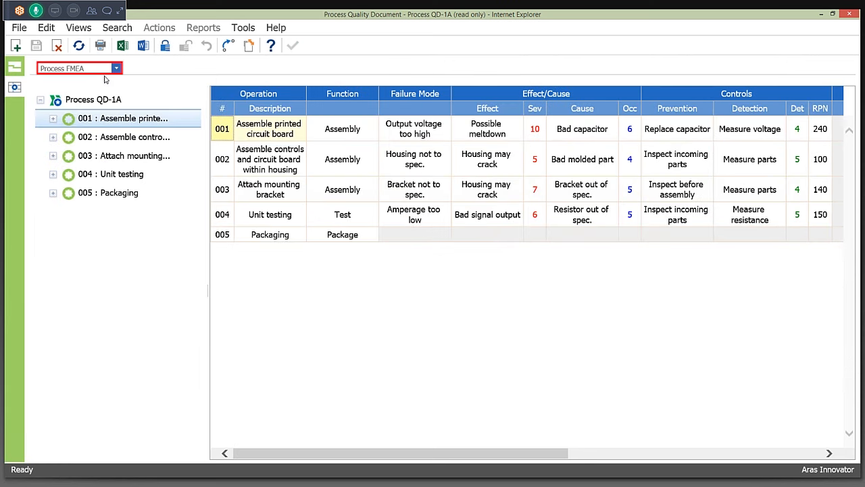
{"action": "mouse_move", "coordinate": [376, 27]}
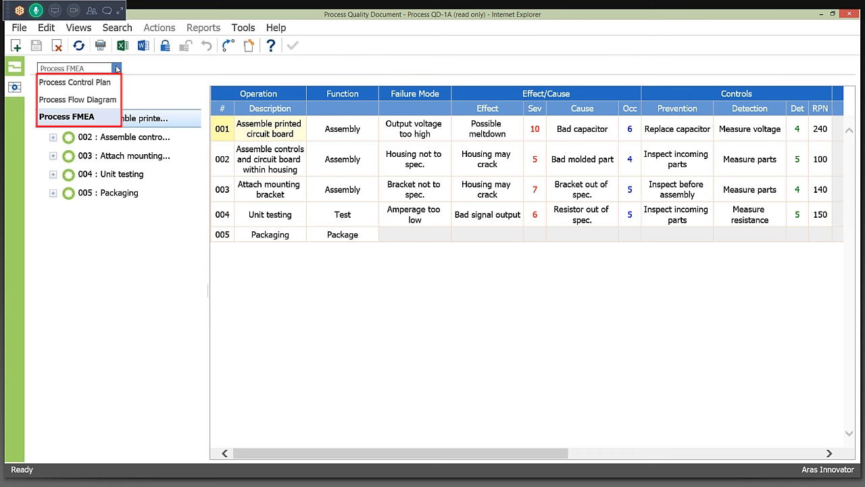
Step: Switch Process Quality Document QD-1A to the Process Control Plan view
{"action": "left_click", "coordinate": [74, 82]}
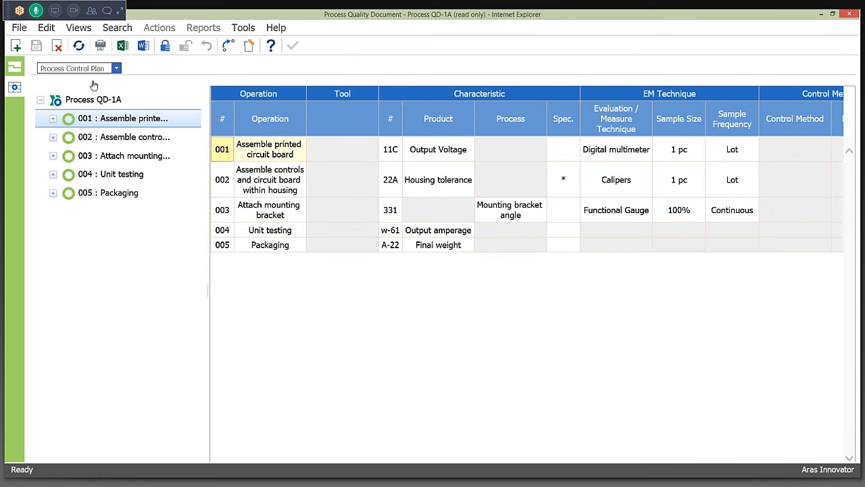